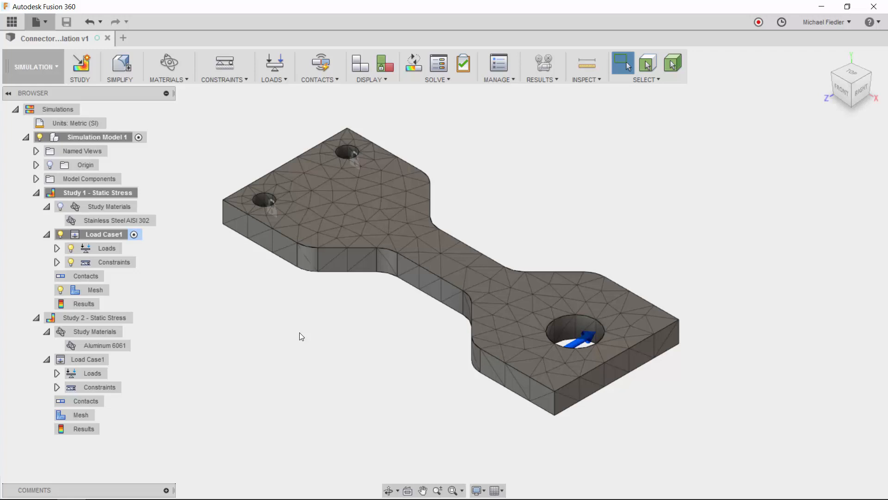
pyautogui.moveTo(284, 333)
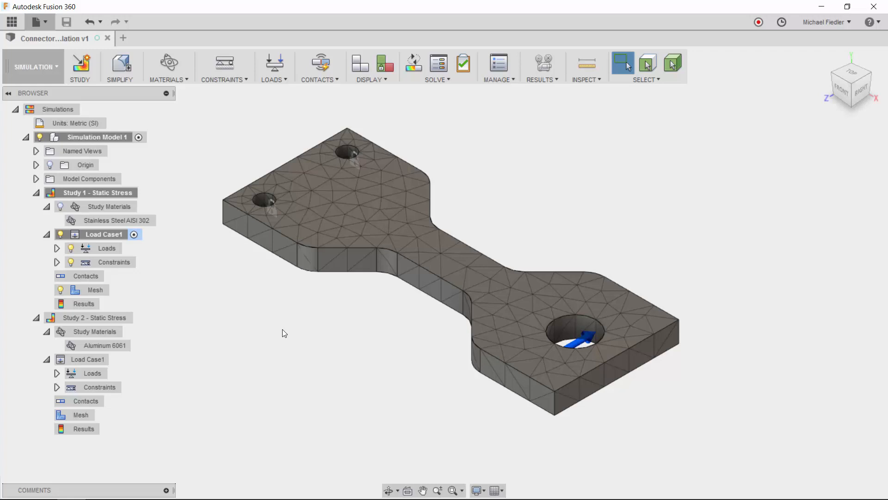
# Activate Study 2 - Static Stress and collapse then re-expand its Study Materials node.
pyautogui.click(95, 193)
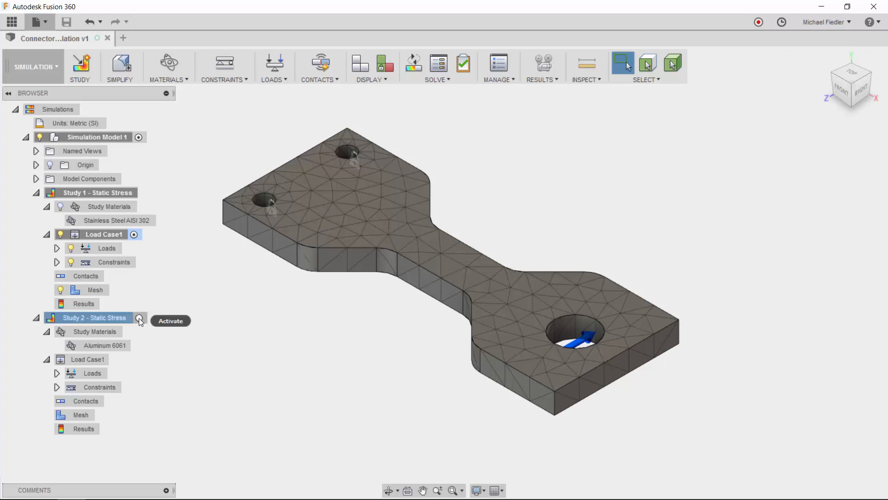
pyautogui.click(170, 320)
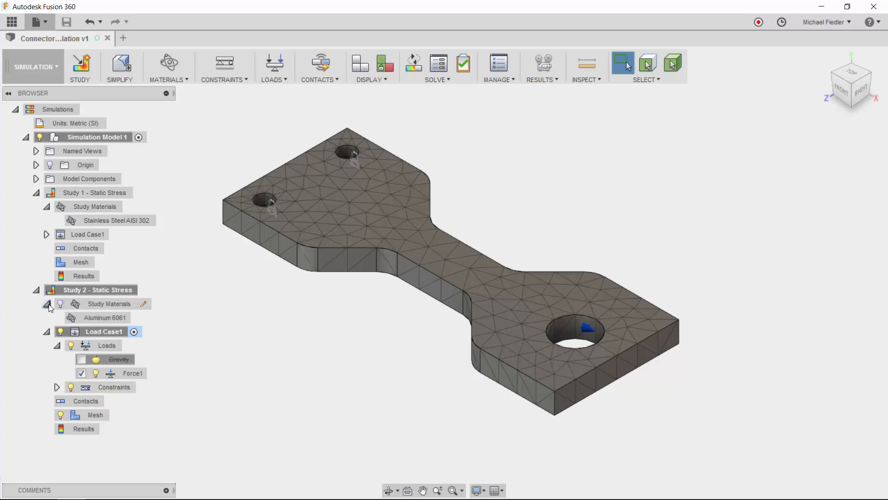
pyautogui.click(47, 304)
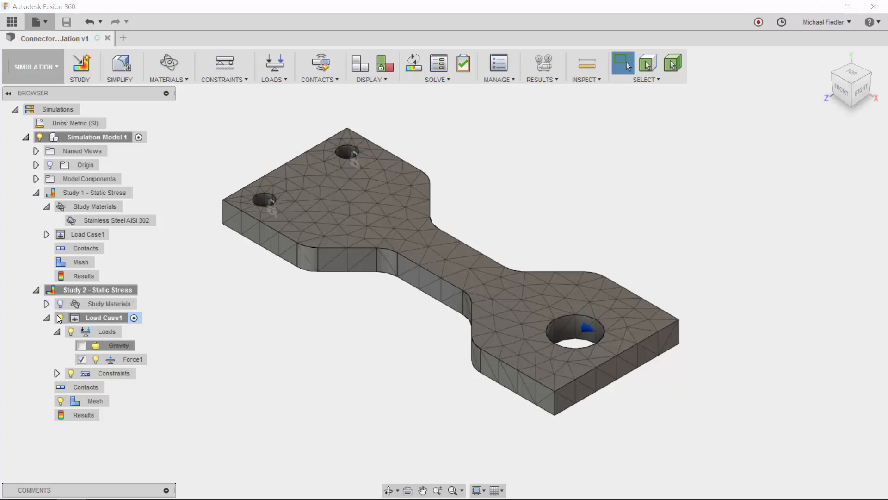
pyautogui.click(47, 303)
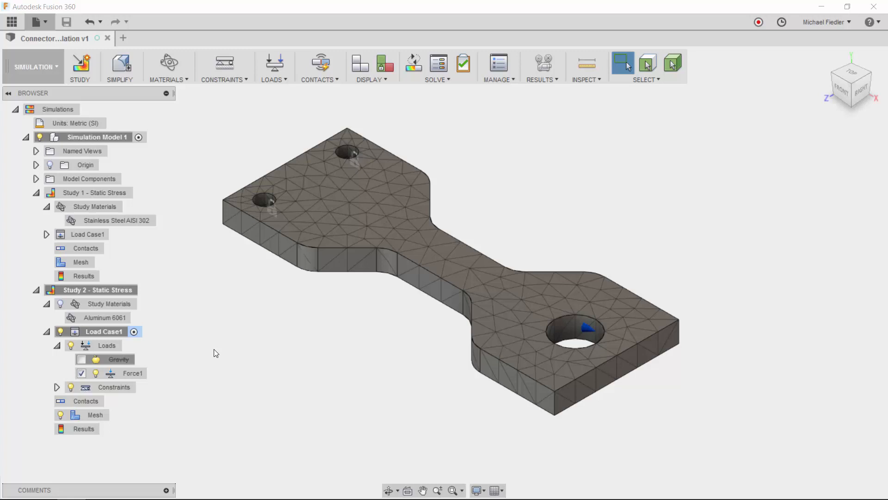
pyautogui.moveTo(108, 303)
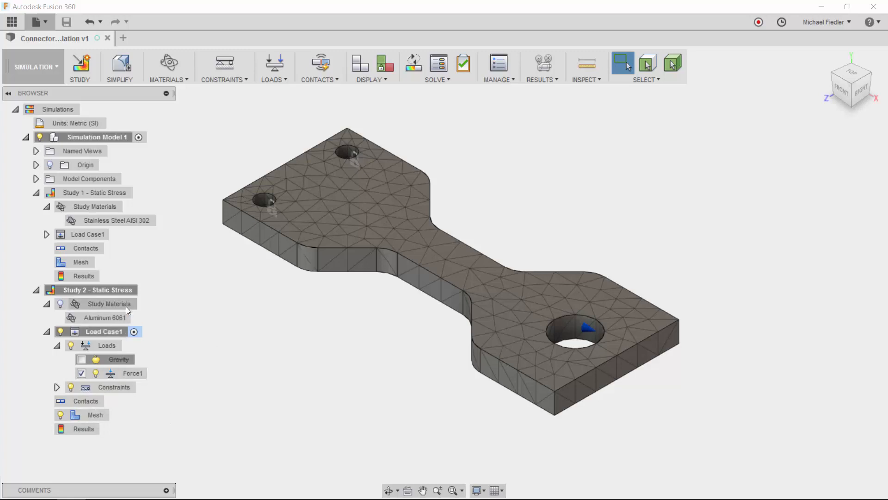
# Clone Study 2 - Static Stress from its right-click menu to create Study 3.
pyautogui.click(96, 289)
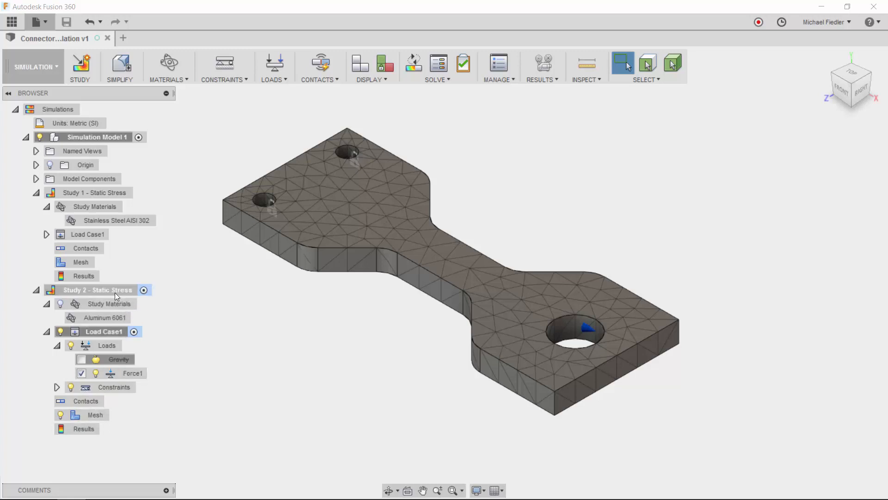
pyautogui.rightClick(96, 290)
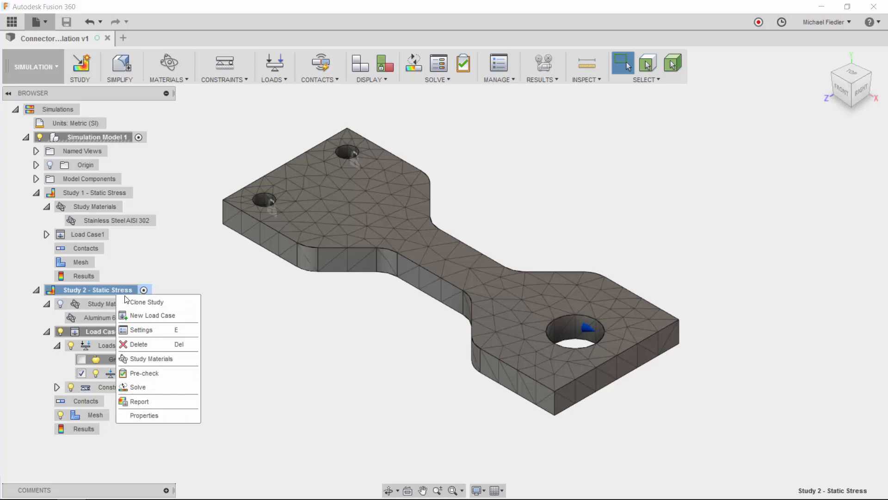
pyautogui.click(146, 301)
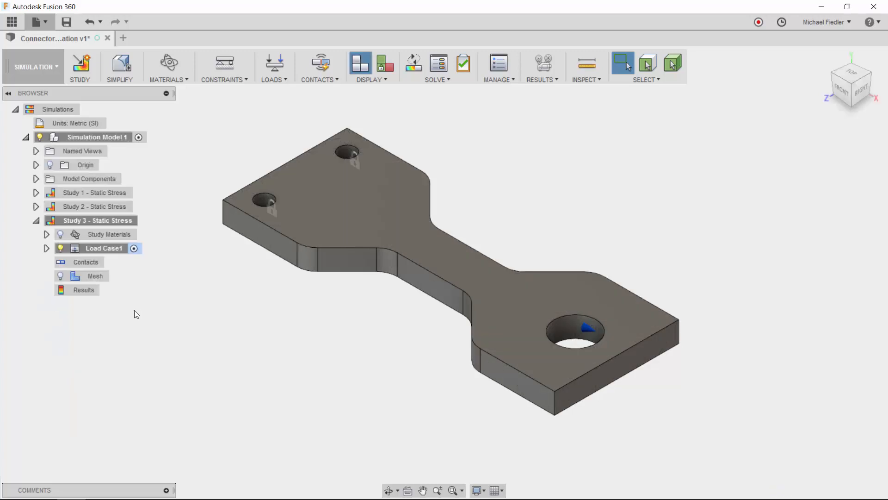
pyautogui.moveTo(133, 314)
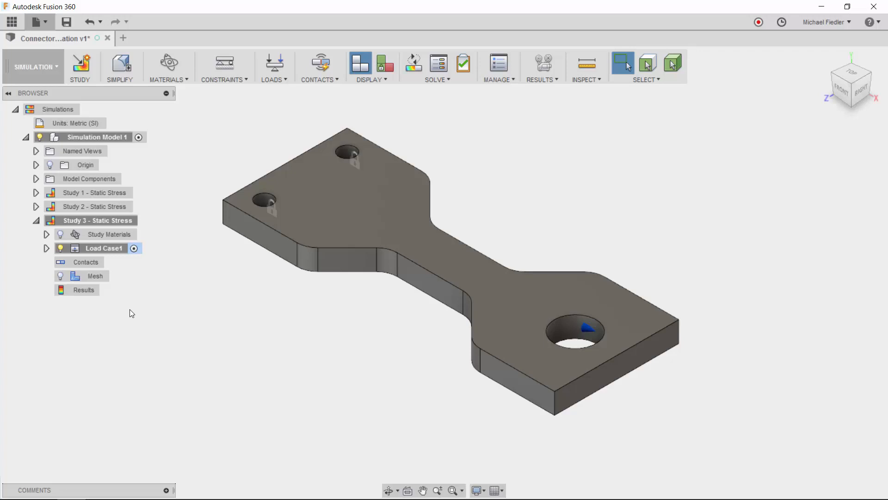
# Set up an On Cloud solve with Study 1 and Study 2 checked, Study 3 unchecked.
pyautogui.click(413, 62)
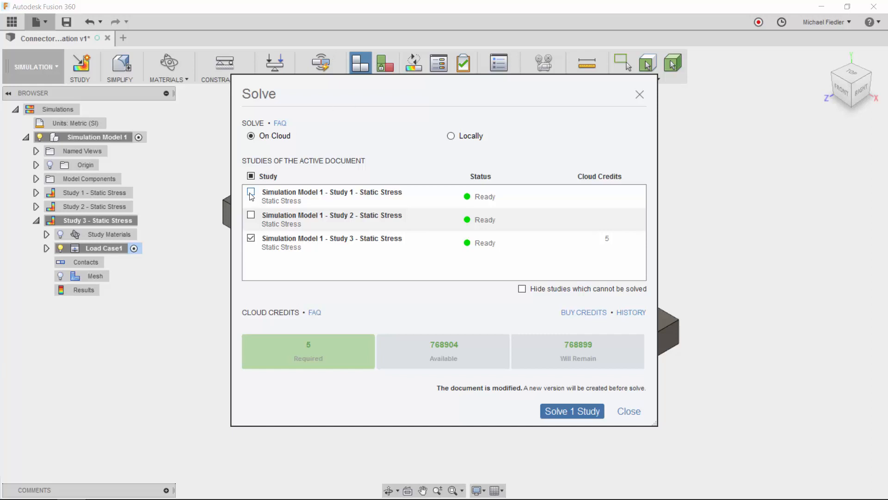
pyautogui.click(250, 177)
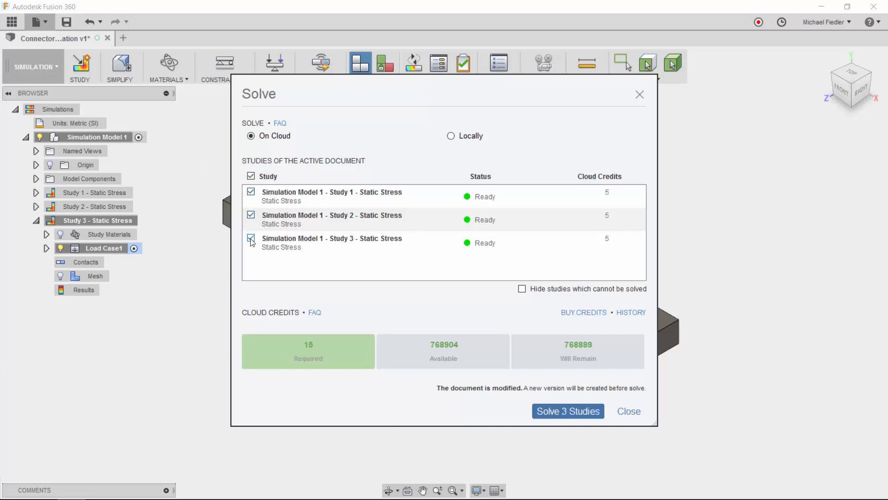
pyautogui.click(250, 238)
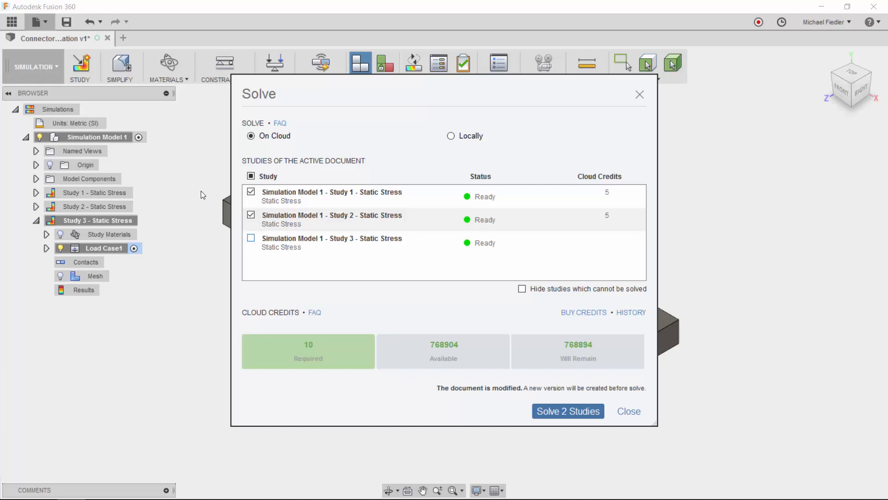
pyautogui.moveTo(299, 139)
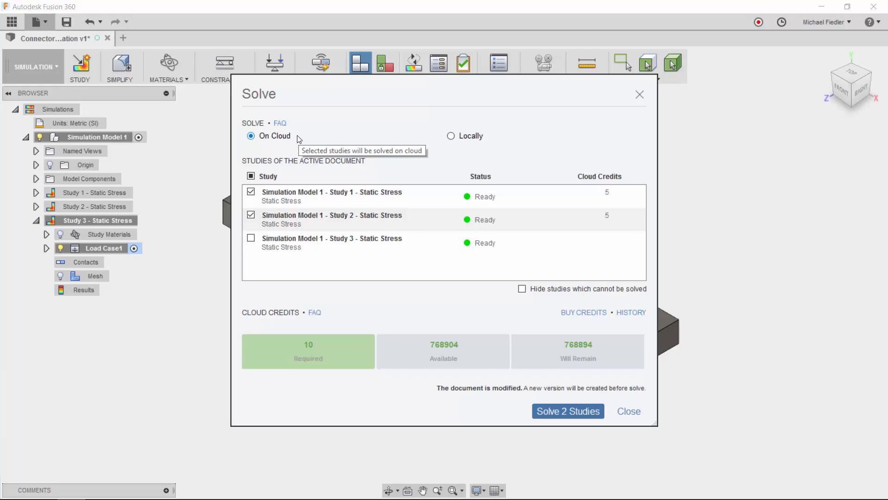
pyautogui.moveTo(567, 419)
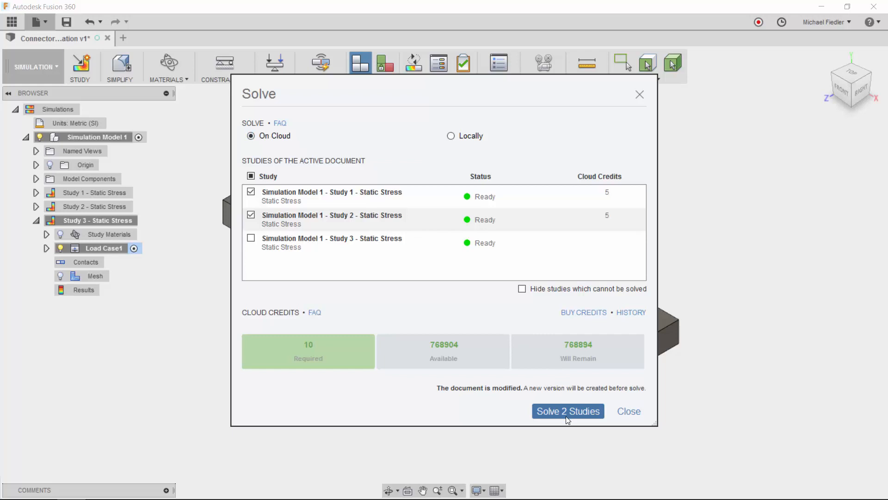
# Launch the cloud solve for both studies and expand their job progress in Job Status.
pyautogui.click(567, 410)
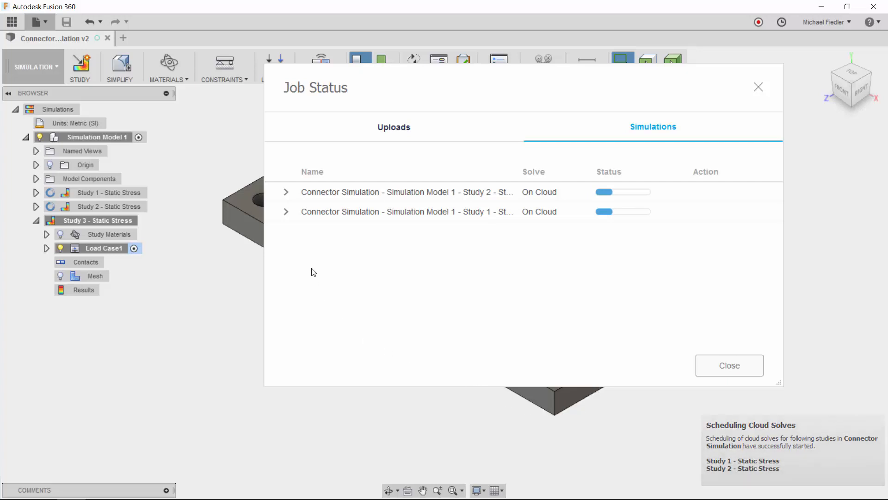
pyautogui.click(287, 192)
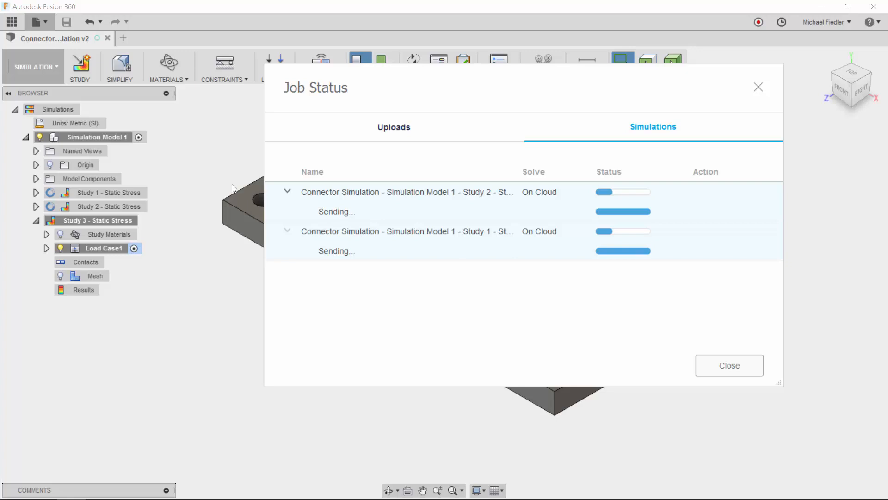
pyautogui.moveTo(172, 202)
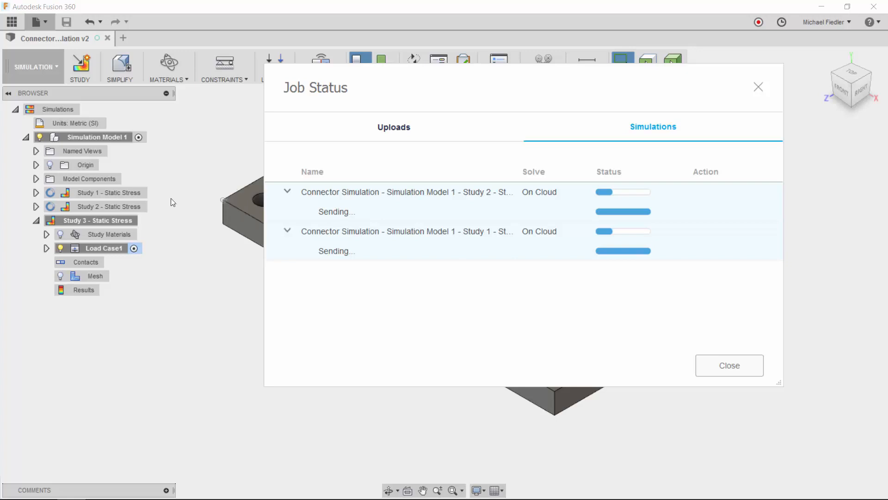
pyautogui.moveTo(136, 210)
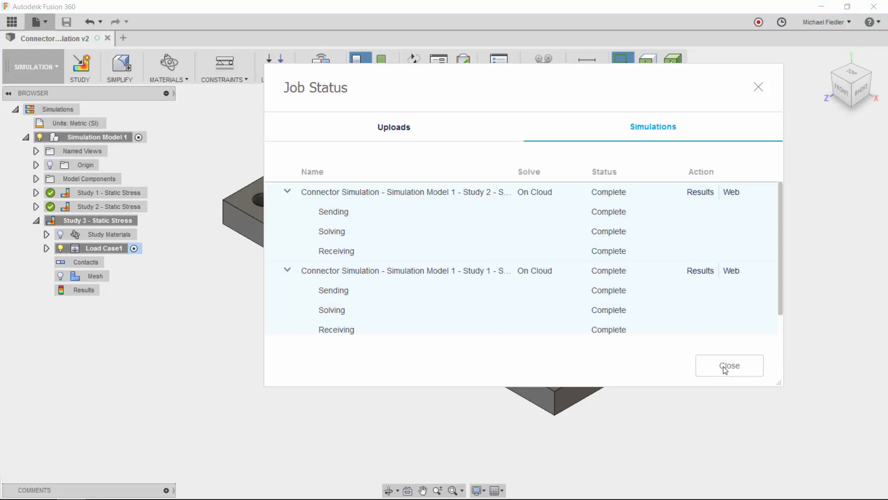
# Close Job Status and Results Details, then show Study 2's Stress results (0.6763 MPa peak).
pyautogui.click(729, 365)
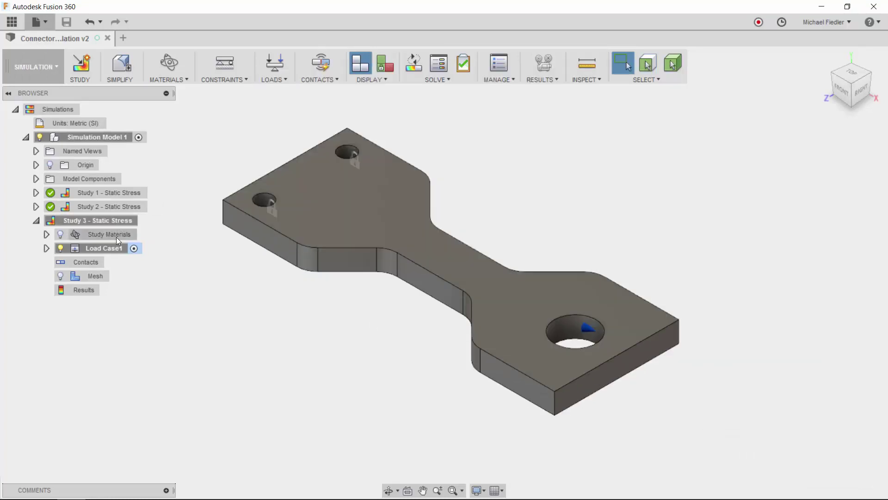
pyautogui.moveTo(168, 257)
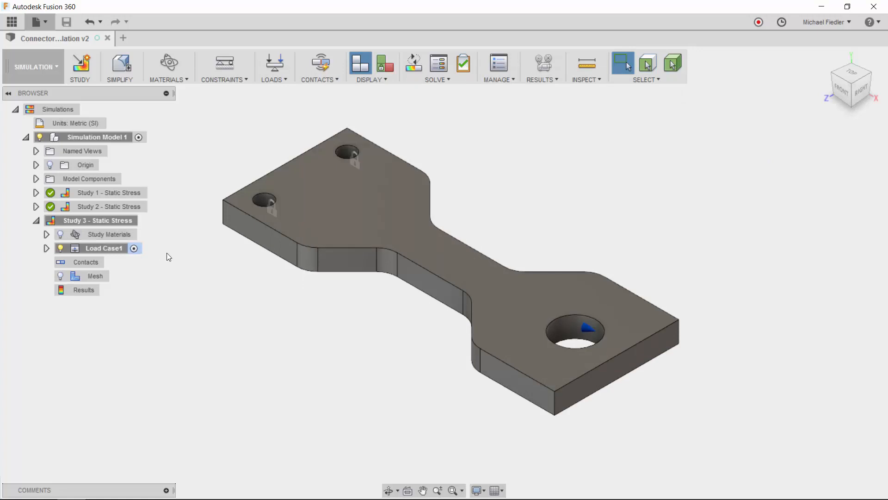
pyautogui.moveTo(109, 210)
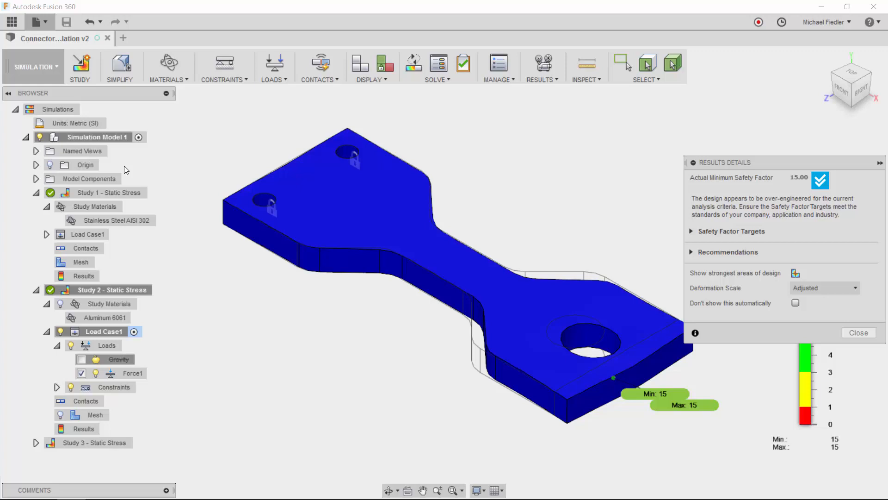
pyautogui.click(858, 333)
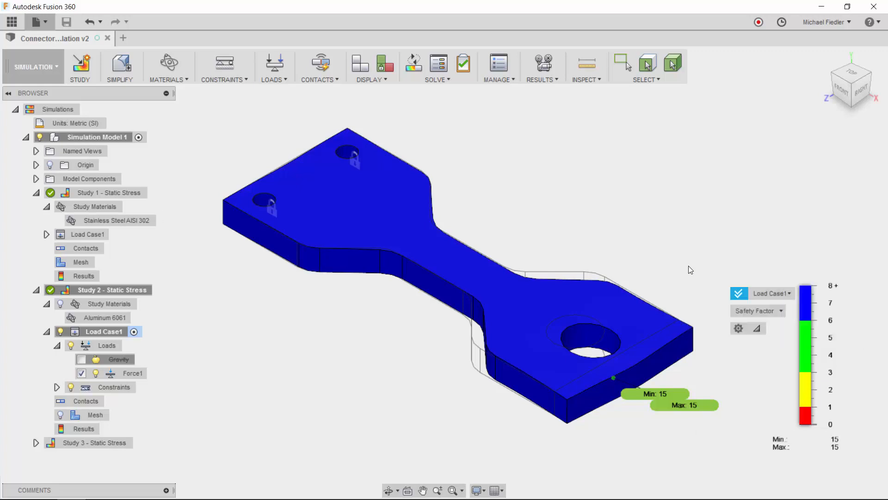
pyautogui.click(780, 311)
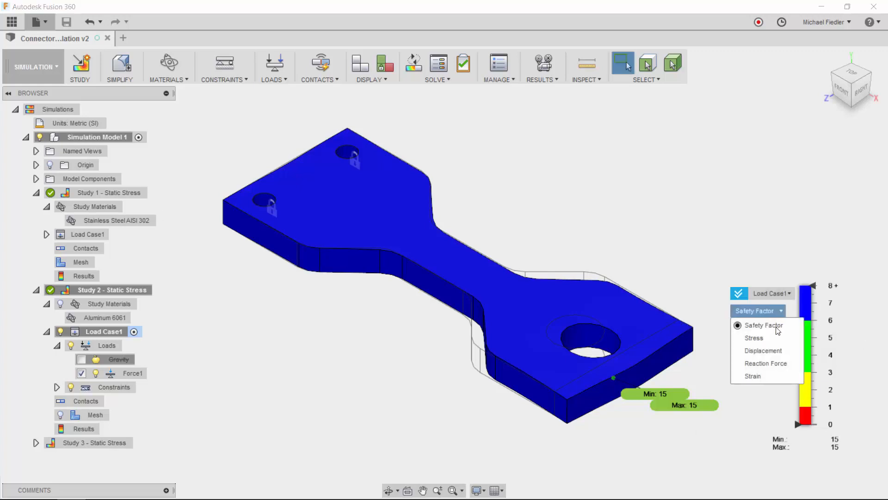
pyautogui.click(753, 338)
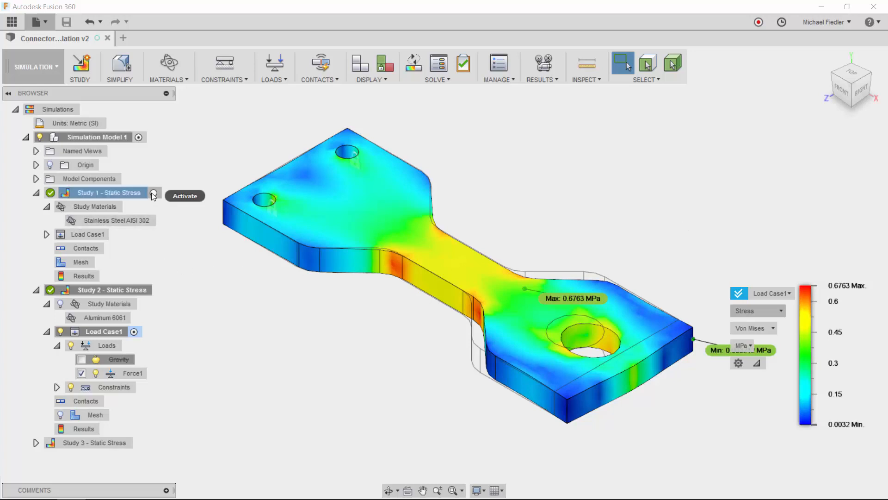
# Activate Study 1 and display its von Mises Stress results, peaking at 12.31 MPa.
pyautogui.click(185, 195)
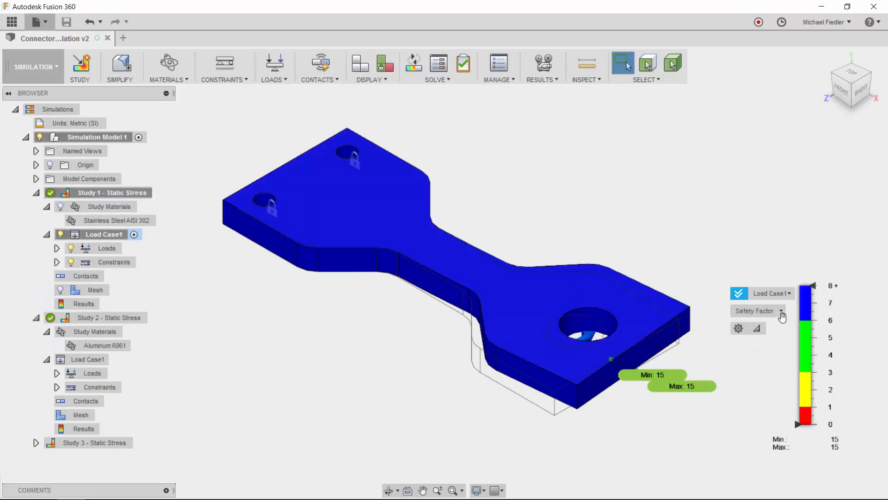
pyautogui.click(781, 311)
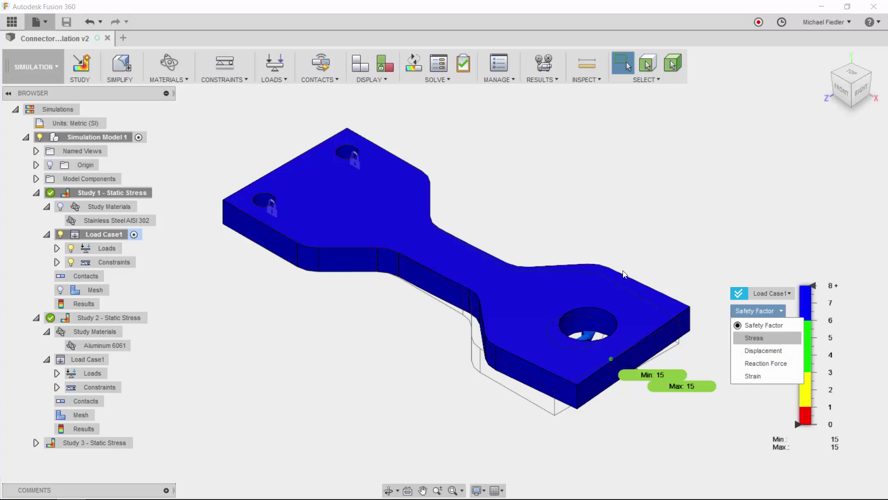
pyautogui.click(754, 338)
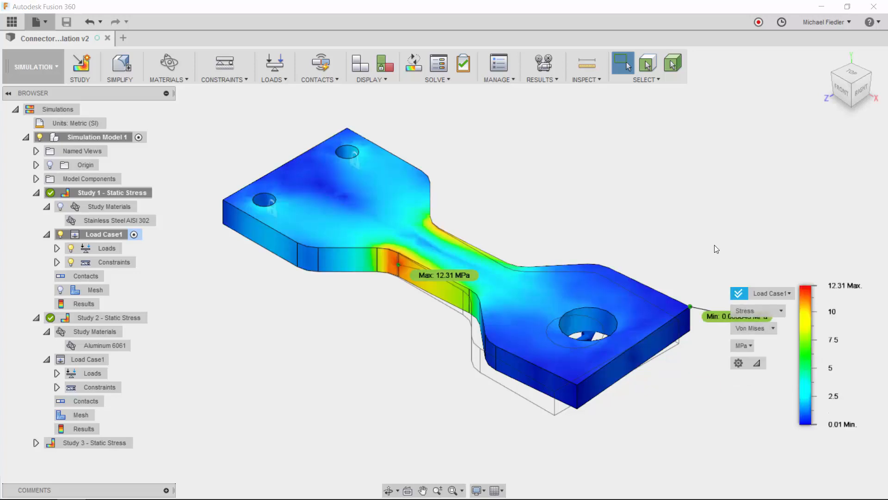